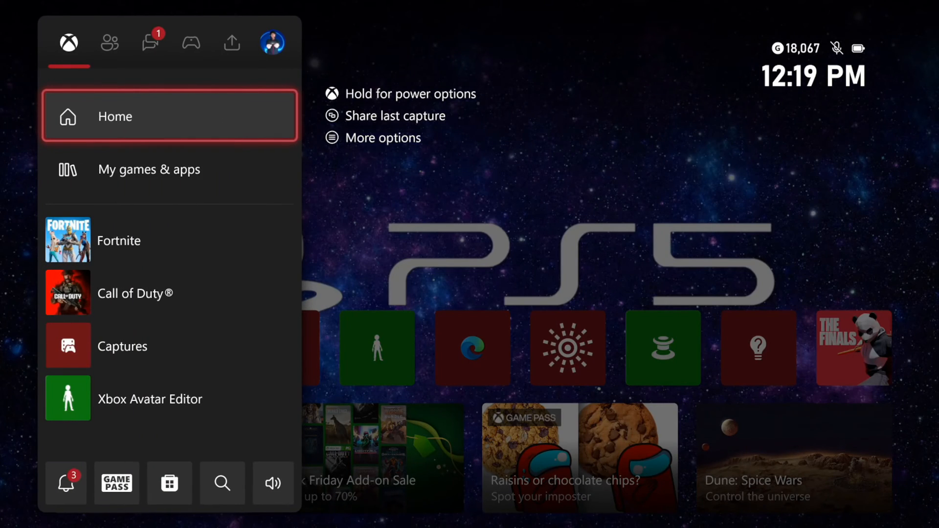
Check the installed apps, then go to Online safety & family and highlight My sign-in, security & PIN
click(149, 169)
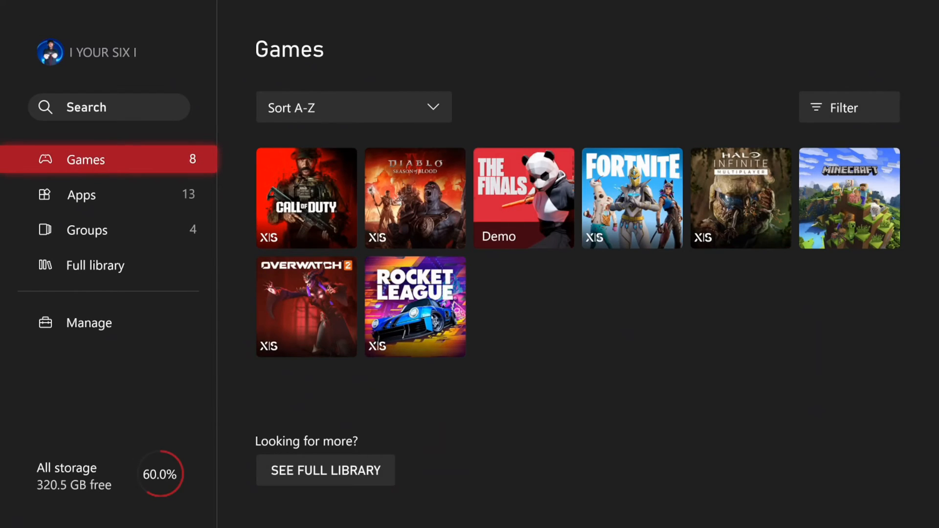
click(79, 194)
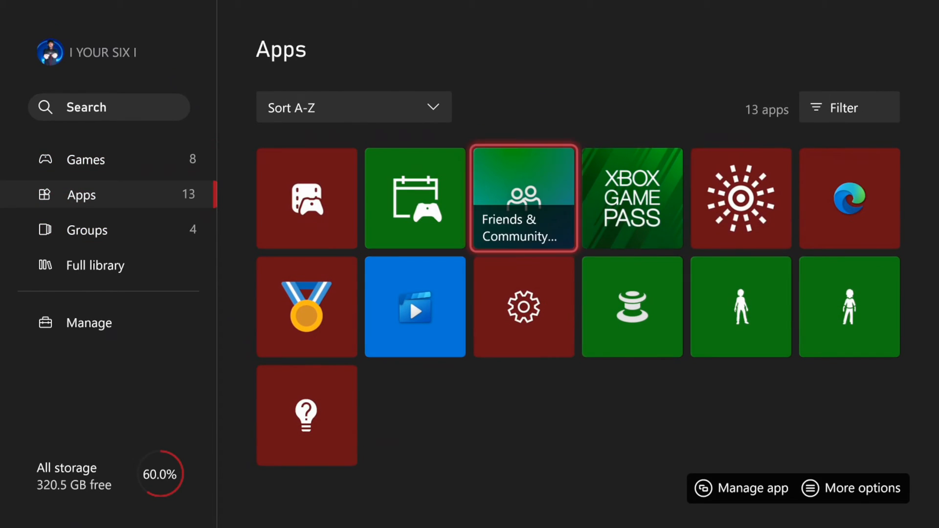
mouse_move(849, 198)
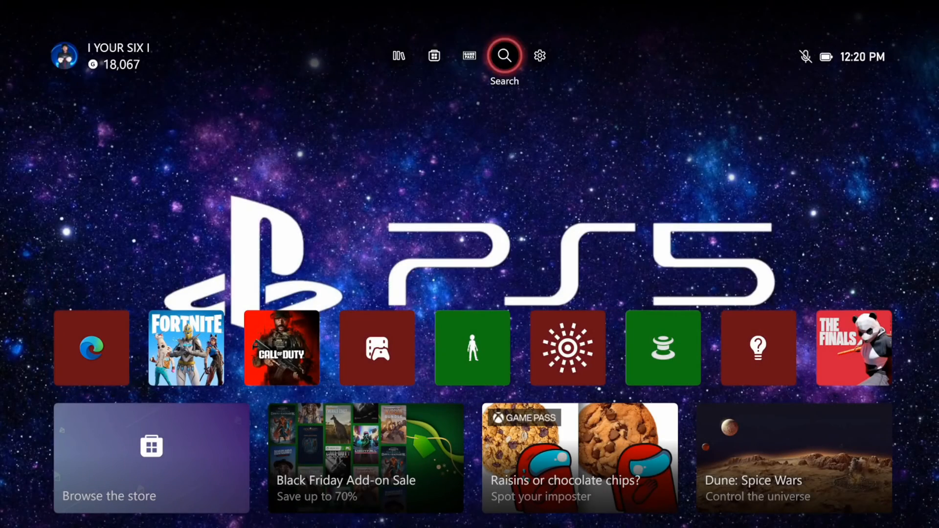
click(539, 56)
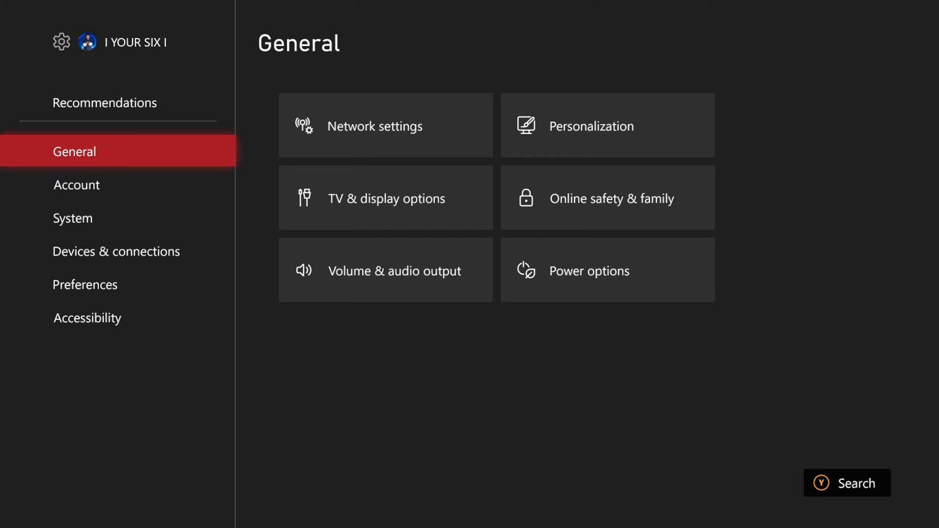
mouse_move(606, 198)
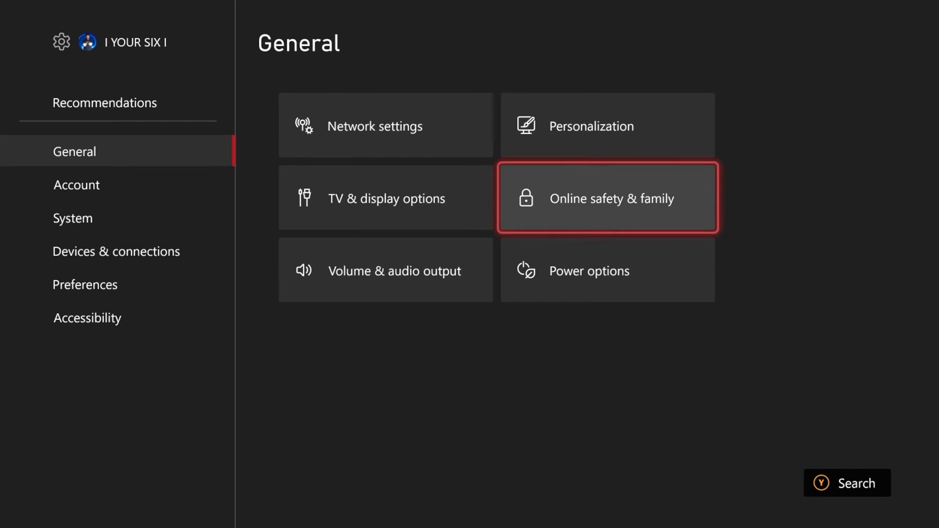
click(606, 197)
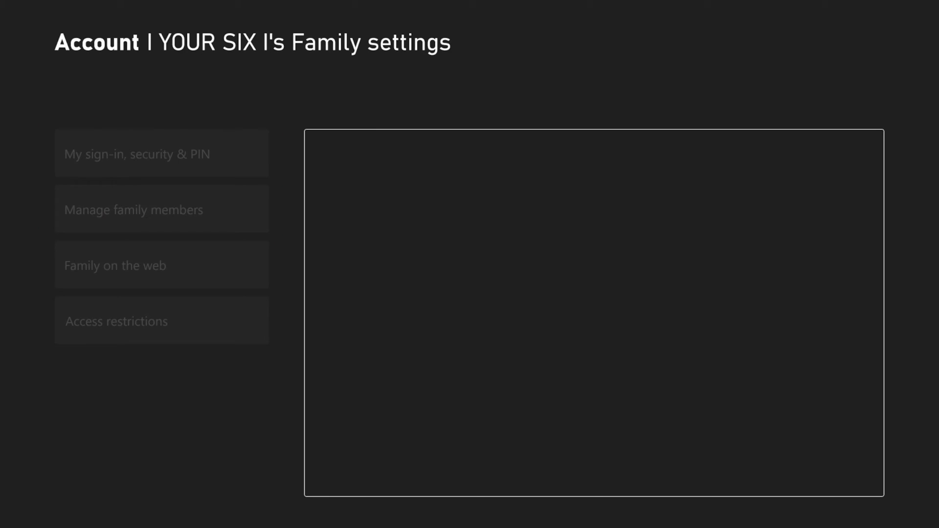
click(162, 153)
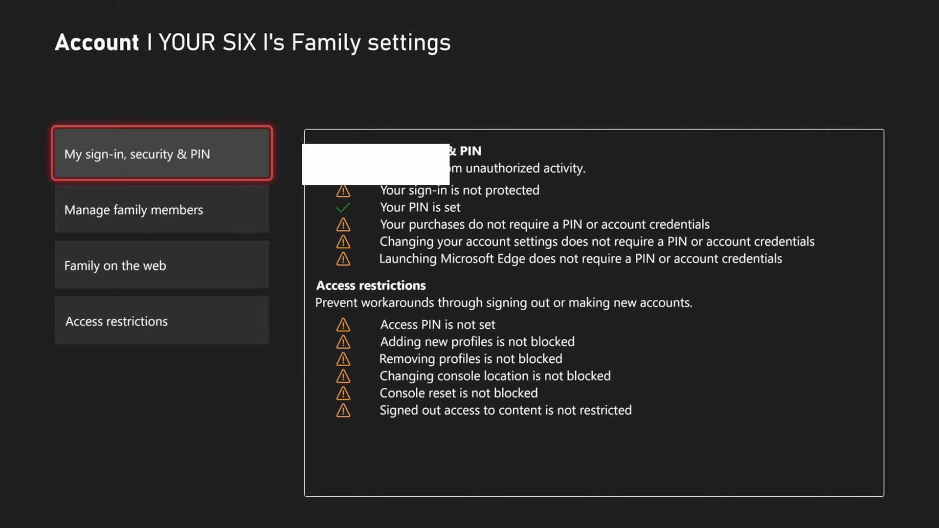
Remove the current console PIN via Delete my PIN, then begin Create my PIN
click(161, 153)
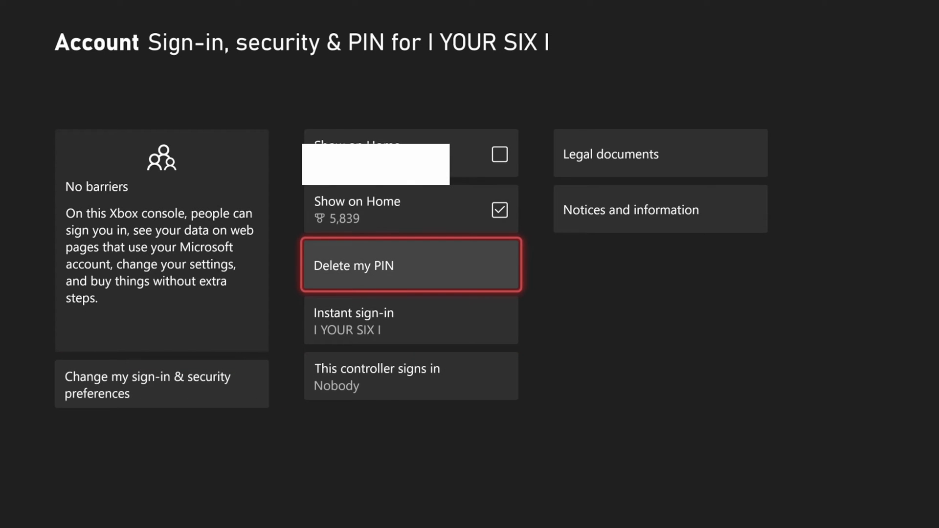
click(411, 265)
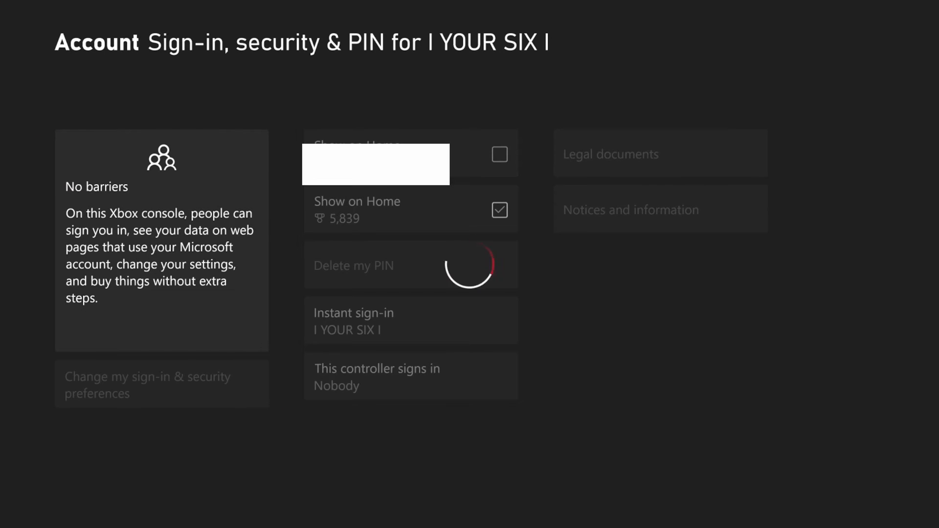
mouse_move(660, 209)
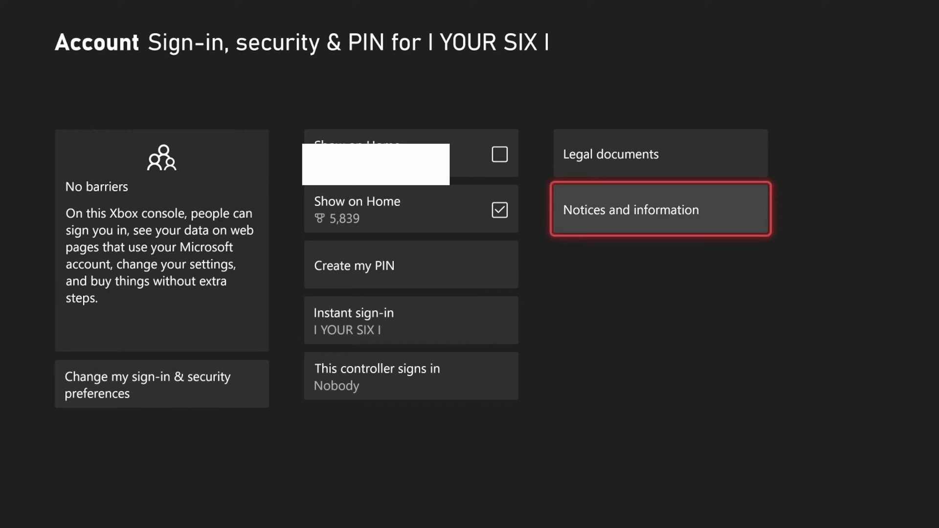
click(411, 265)
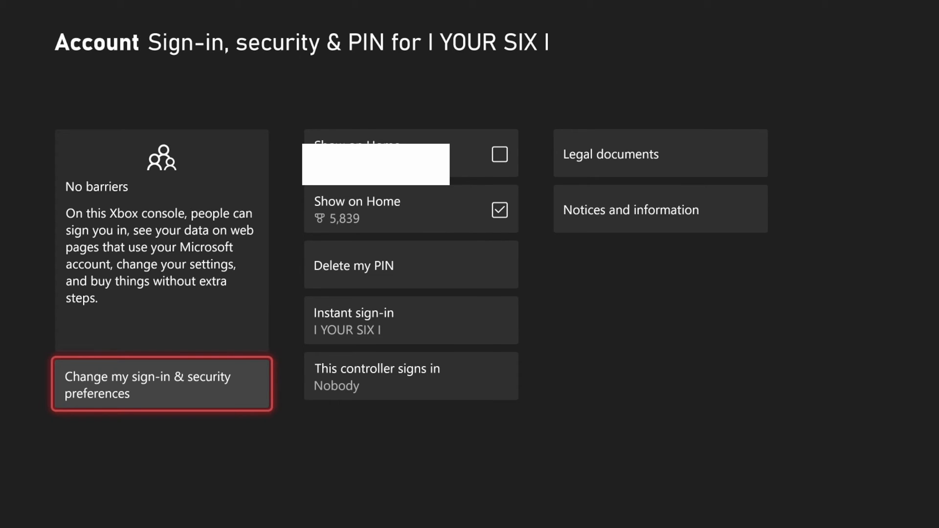
In sign-in & security preferences, set 'Ask for my PIN to launch Microsoft Edge' to PIN required
click(161, 384)
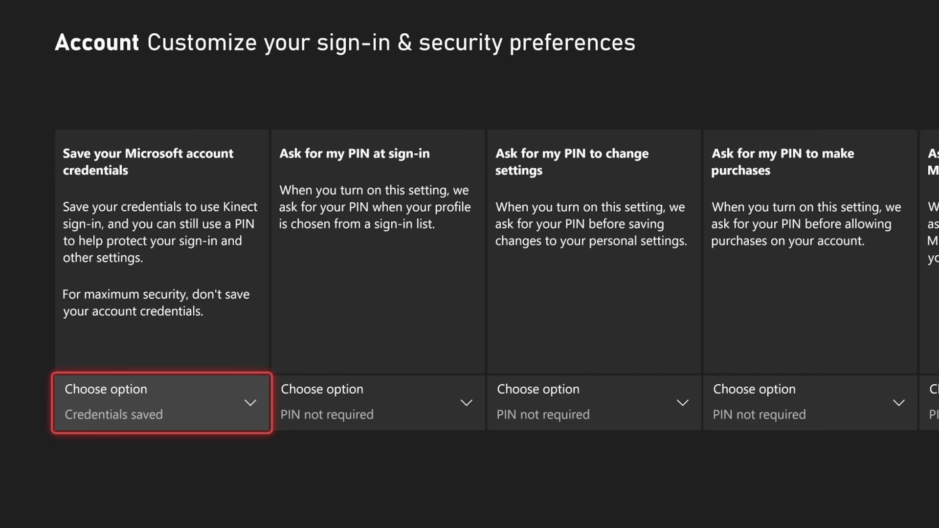
click(377, 403)
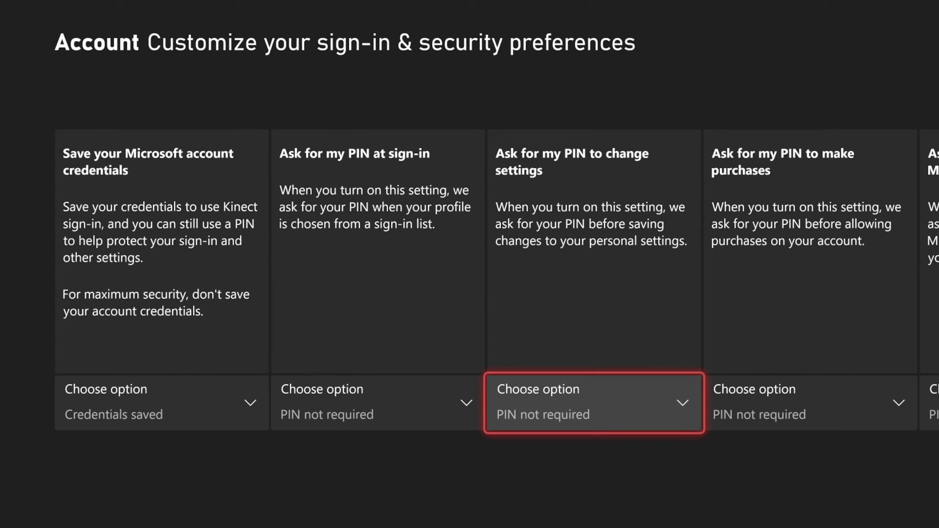
scroll(right, 3)
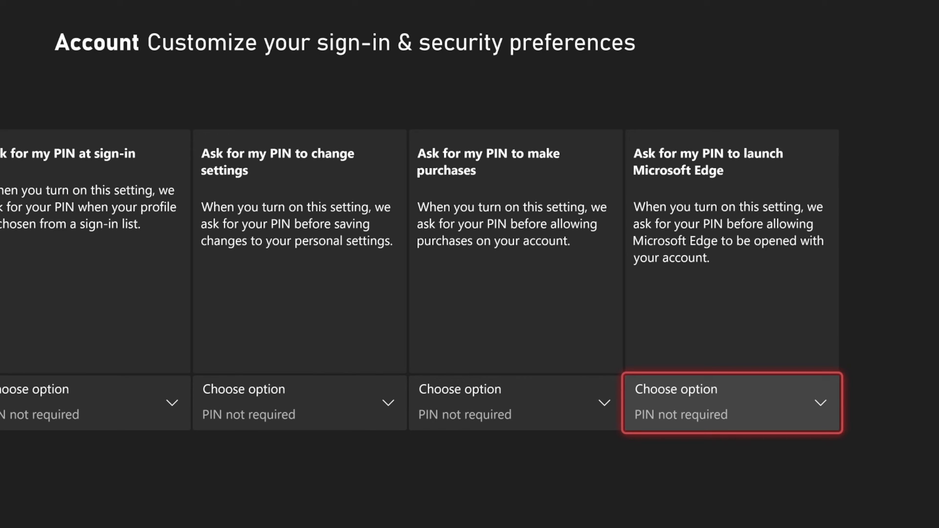
click(729, 403)
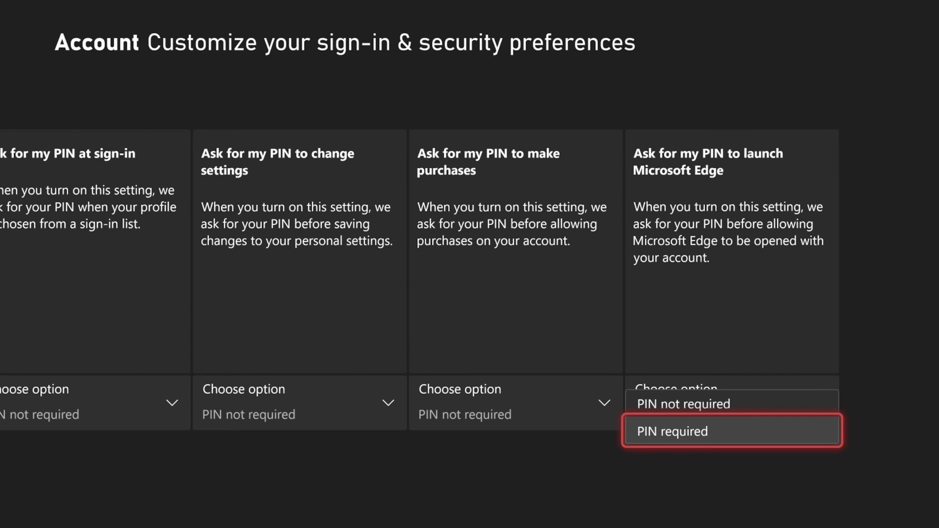
click(683, 403)
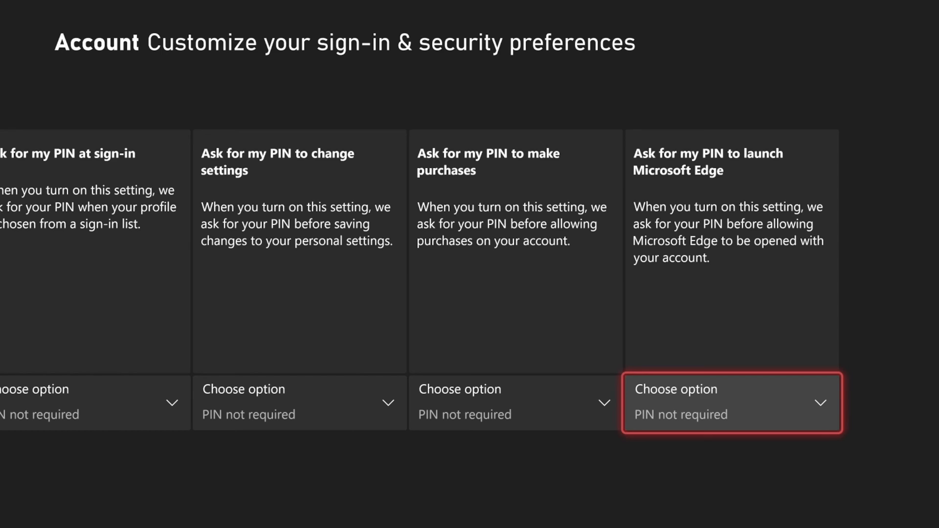